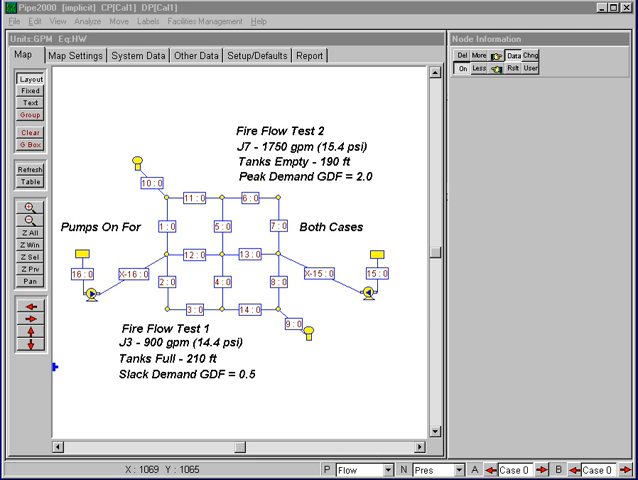
mouse_move(340, 84)
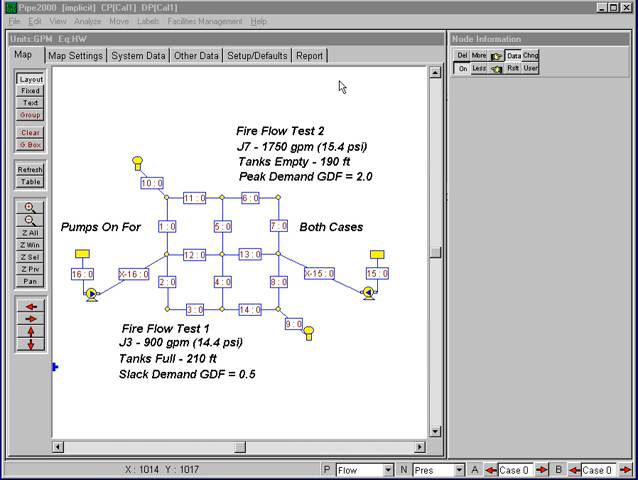
mouse_move(350, 98)
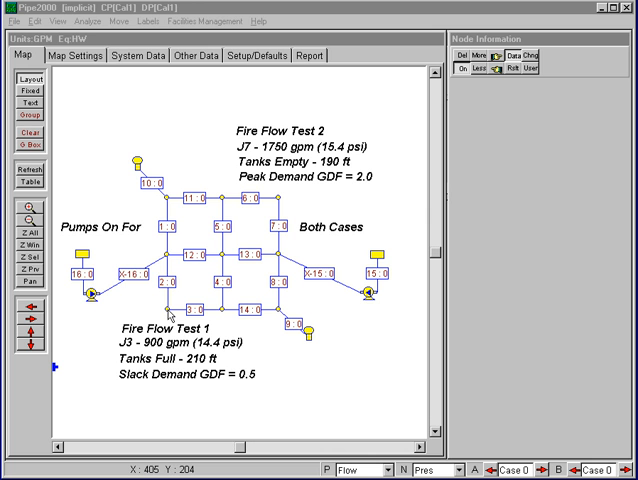
mouse_move(284, 228)
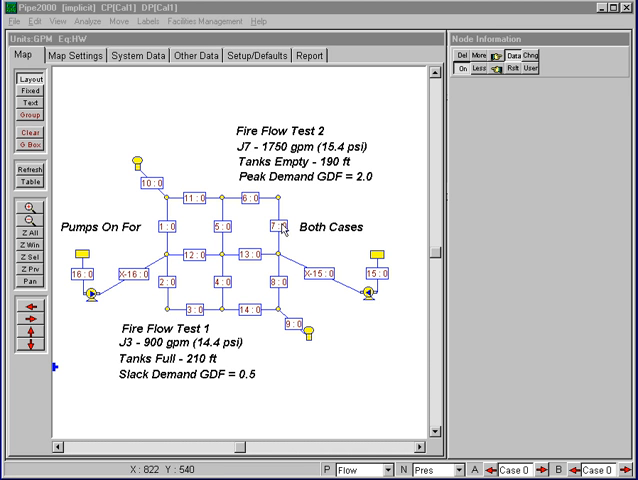
mouse_move(288, 228)
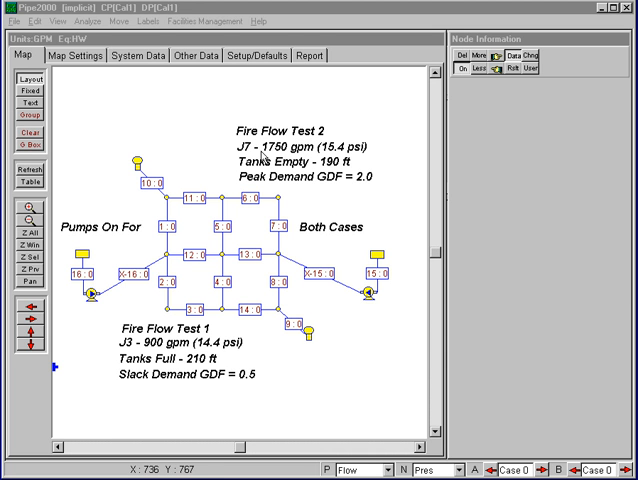
mouse_move(158, 348)
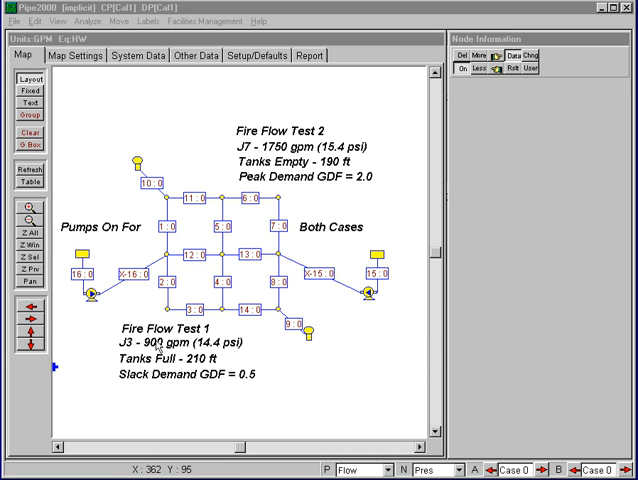
mouse_move(160, 344)
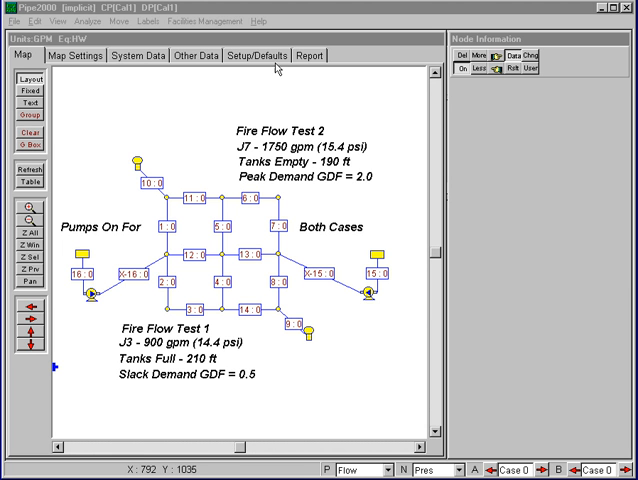
Bring up the Pipe Type defaults table with materials, diameters and roughness values
click(260, 56)
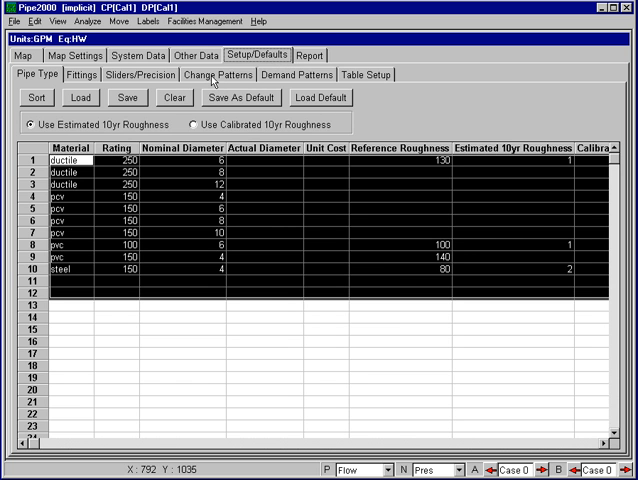
Review the tank-level change pattern for Change 1, then view the demand pattern multipliers by time step
click(228, 74)
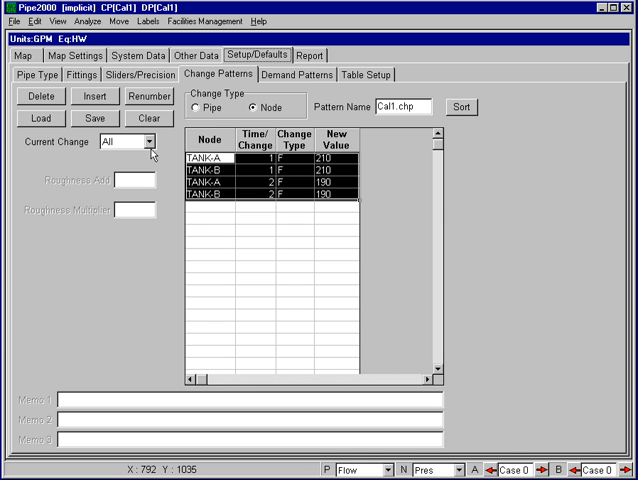
mouse_move(184, 172)
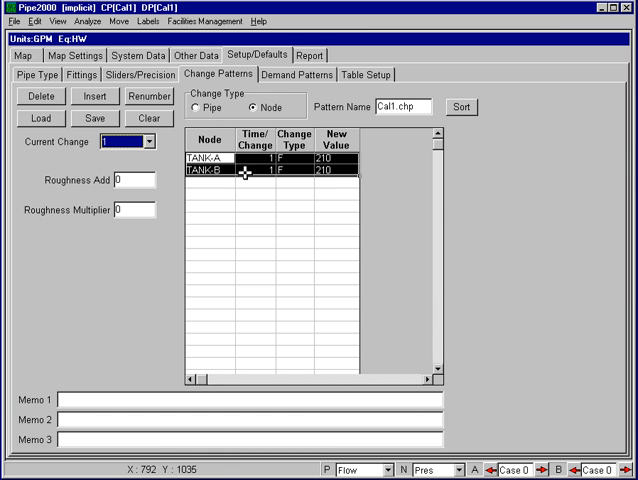
mouse_move(362, 164)
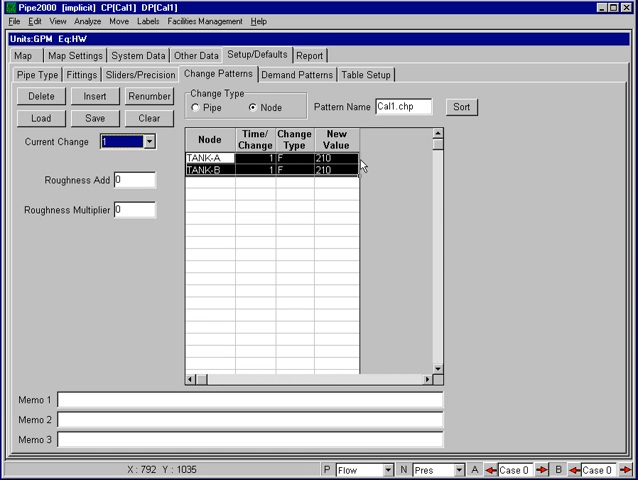
mouse_move(348, 162)
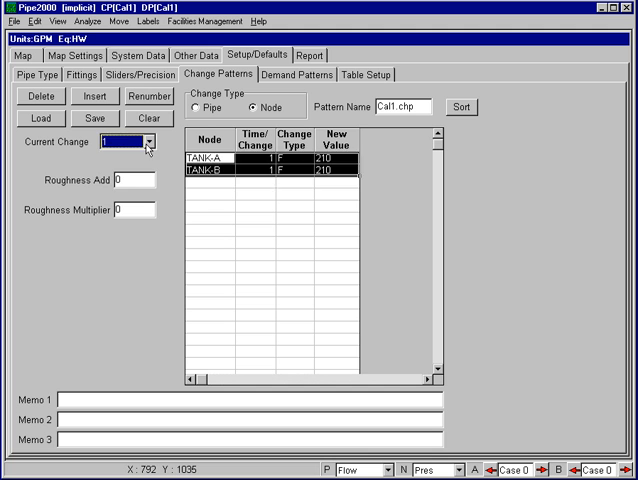
click(146, 144)
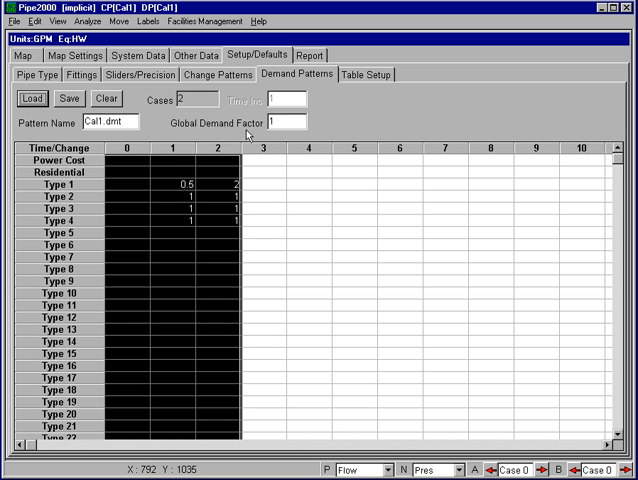
mouse_move(168, 200)
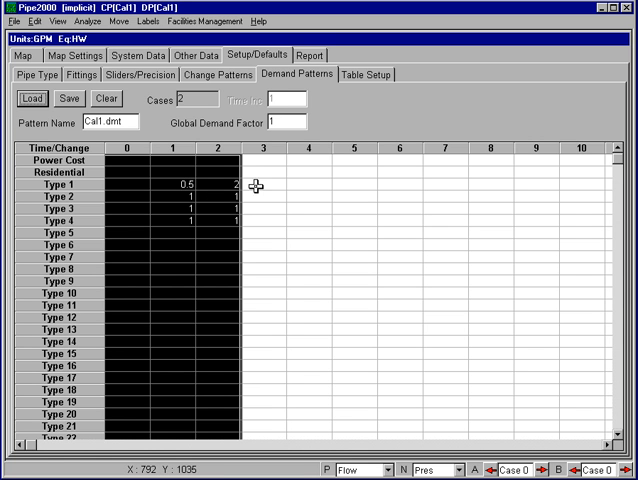
mouse_move(212, 186)
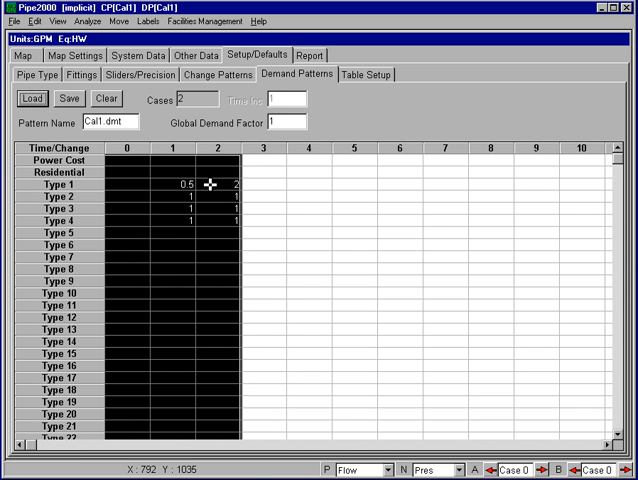
mouse_move(210, 206)
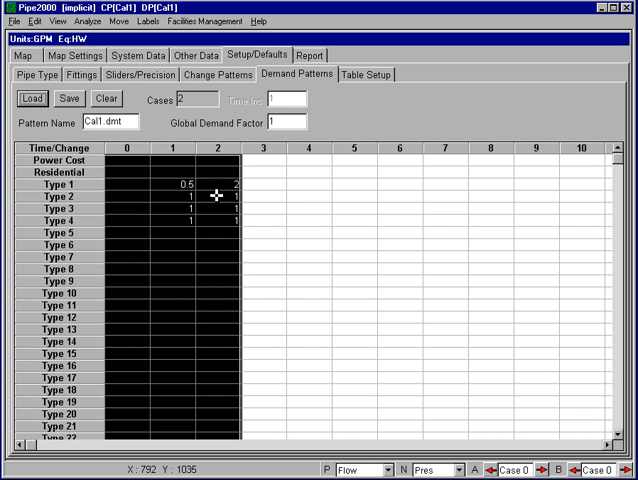
mouse_move(264, 220)
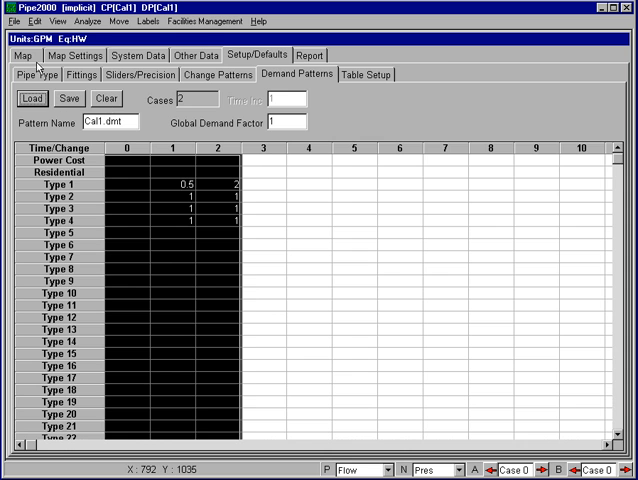
Return to the network map annotated with both fire flow test scenarios
click(20, 56)
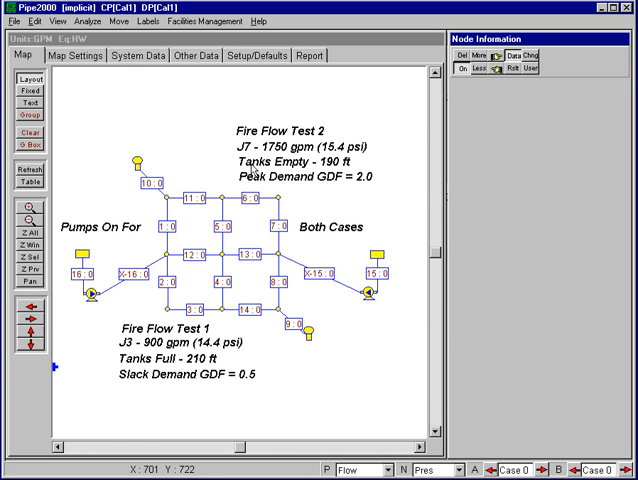
mouse_move(252, 168)
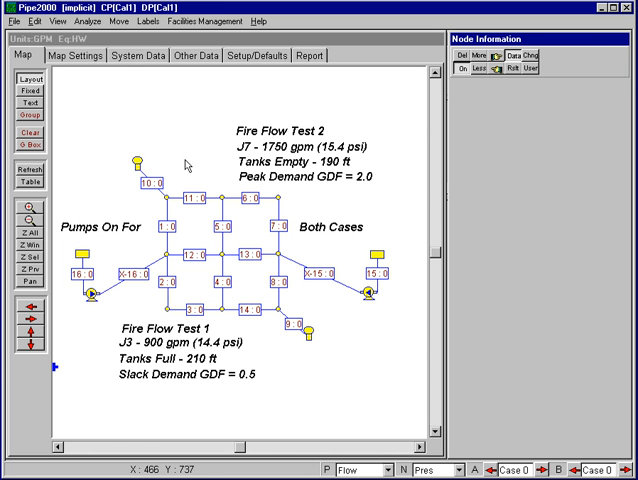